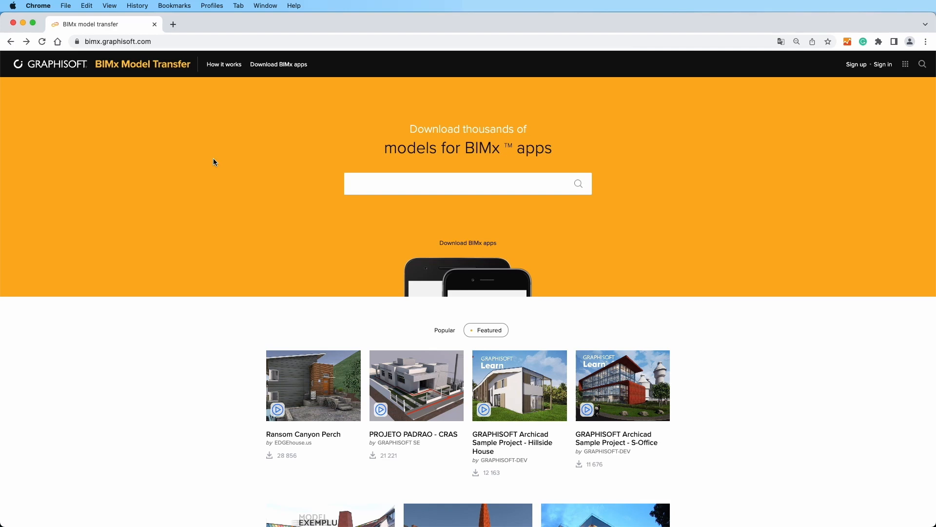
mouse_move(193, 59)
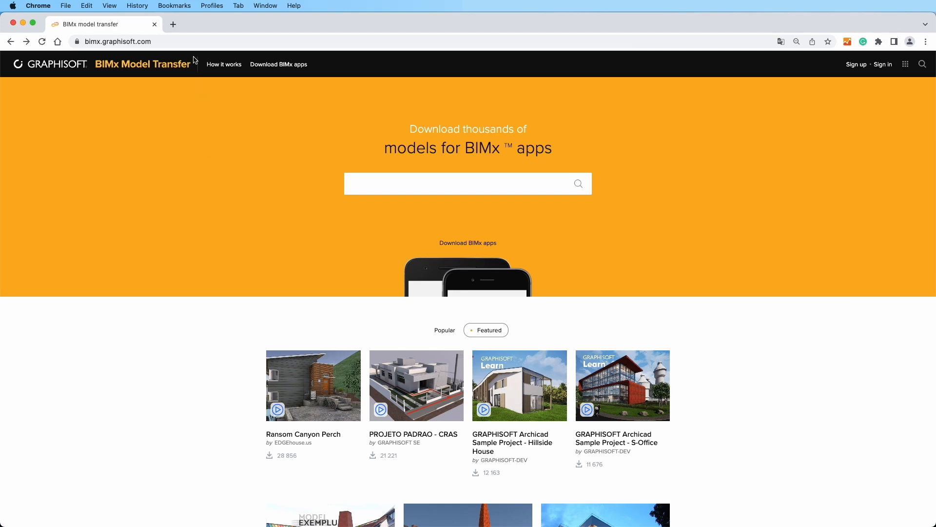
- Sign in to BIMx Model Transfer and open the Hillside House - BIMx Hyper-model page from Home
click(118, 41)
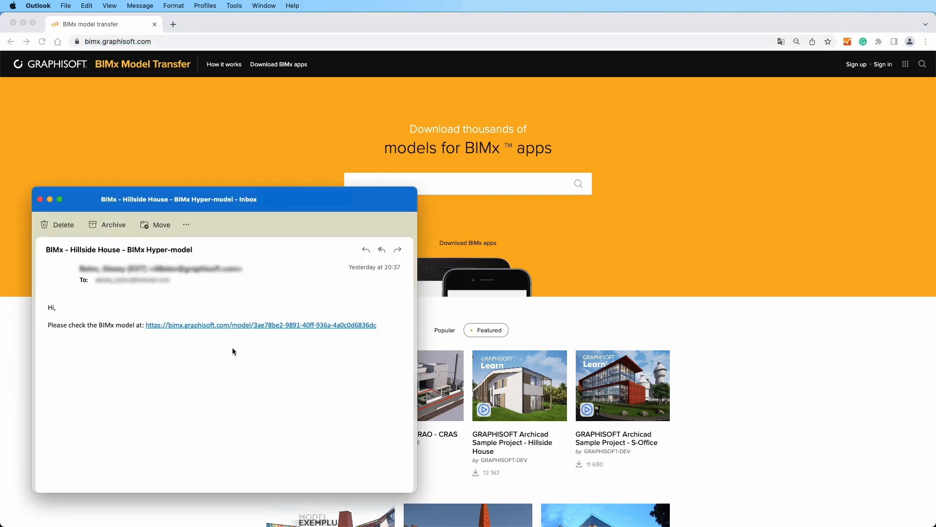
mouse_move(234, 330)
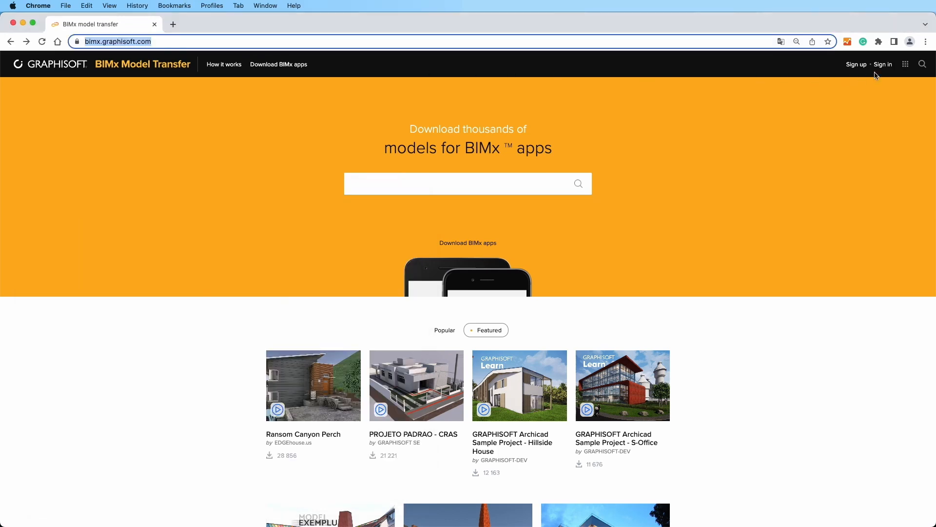
click(883, 64)
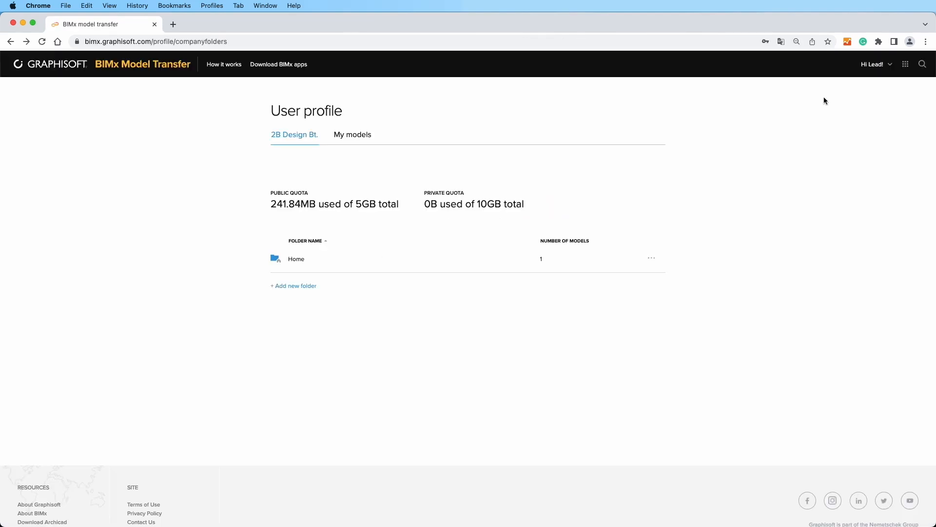
mouse_move(310, 263)
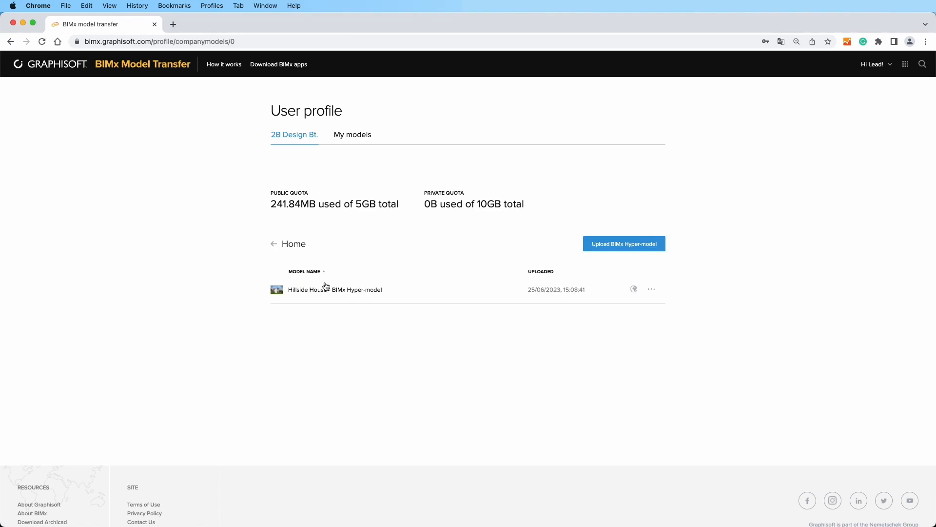
mouse_move(327, 290)
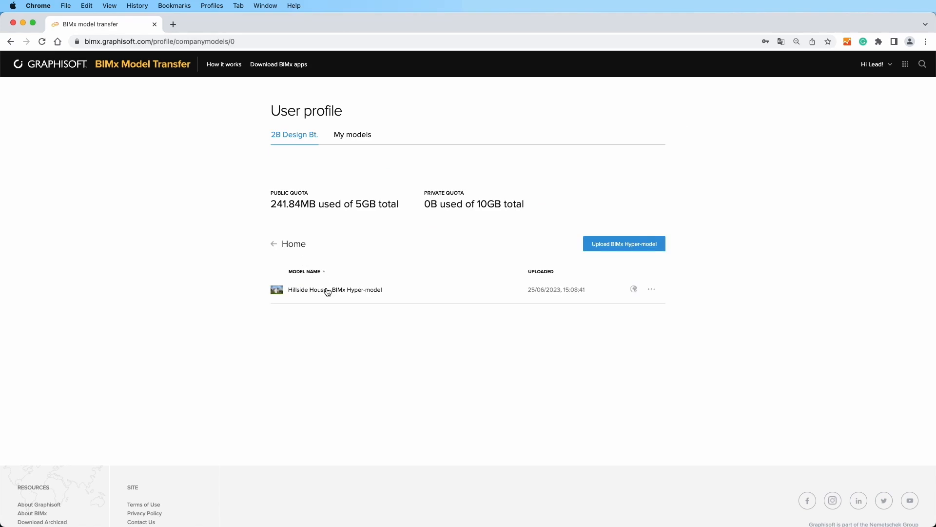
click(335, 290)
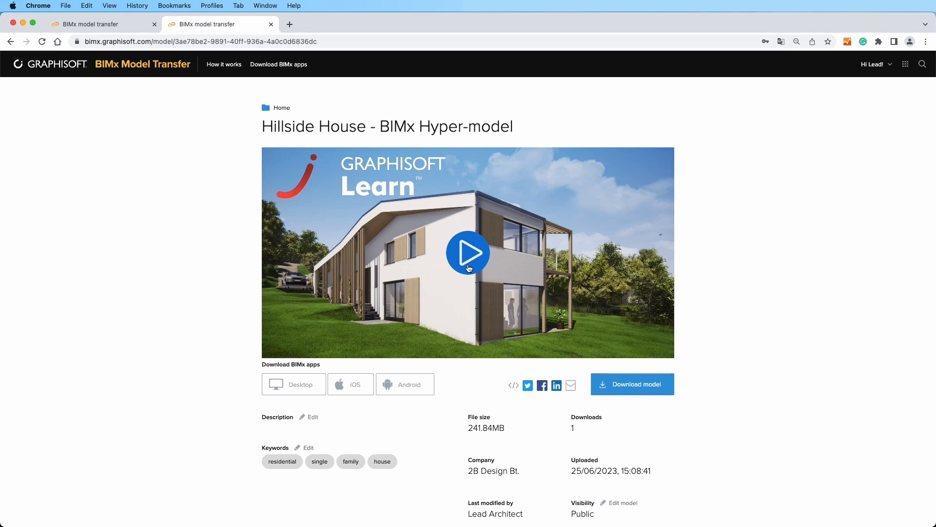
- Play the Hillside House model preview so it launches in the BIMx web viewer tab
click(468, 253)
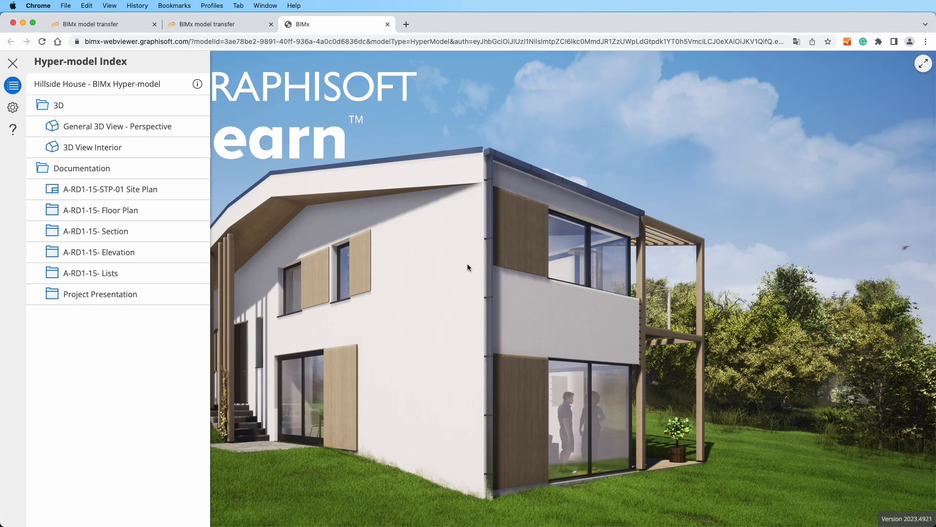
- Expand the A-RD1-15- Floor Plan folder, select First Floor and view it from its thumbnail
click(101, 209)
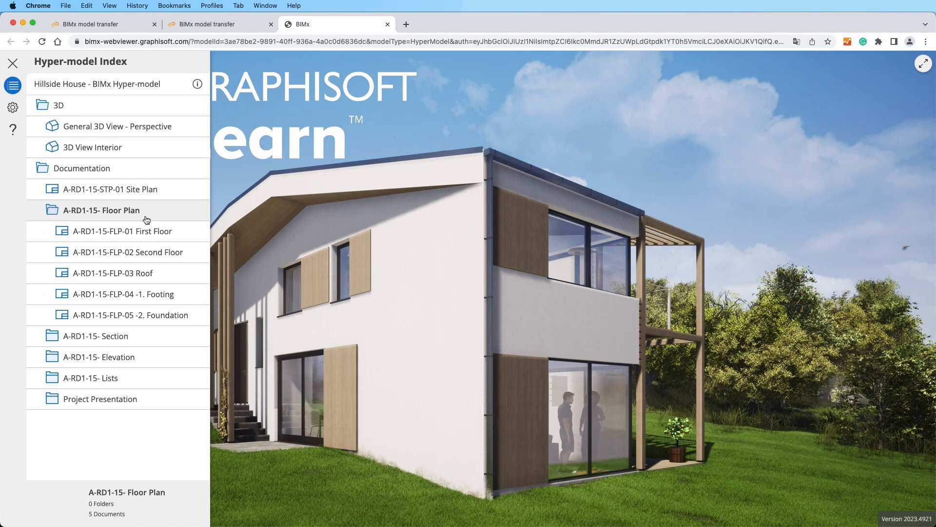
click(125, 231)
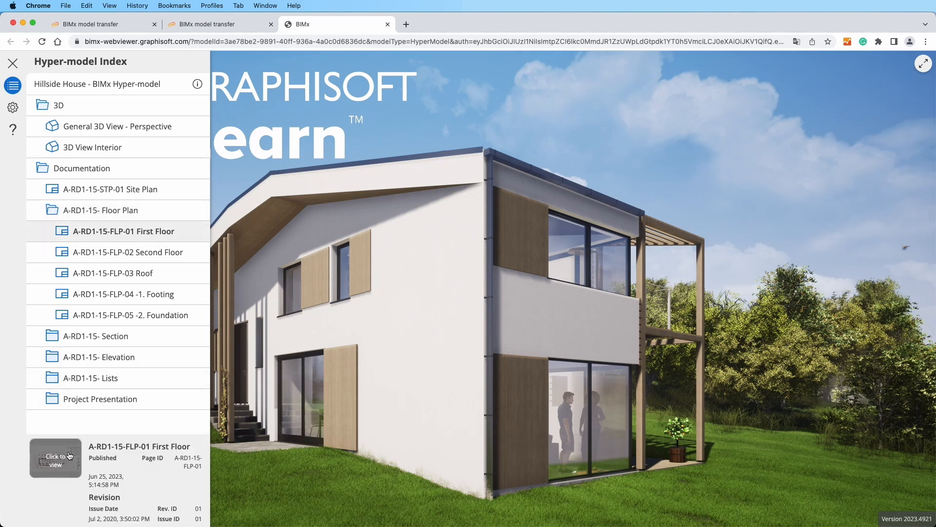
click(55, 457)
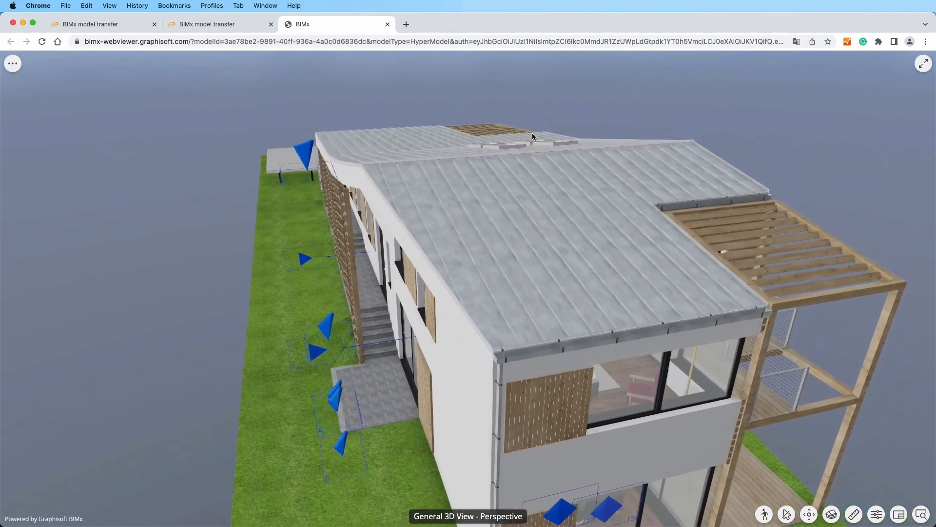
- Orbit the General 3D perspective to look in close across the house roof
drag(533, 136, 524, 190)
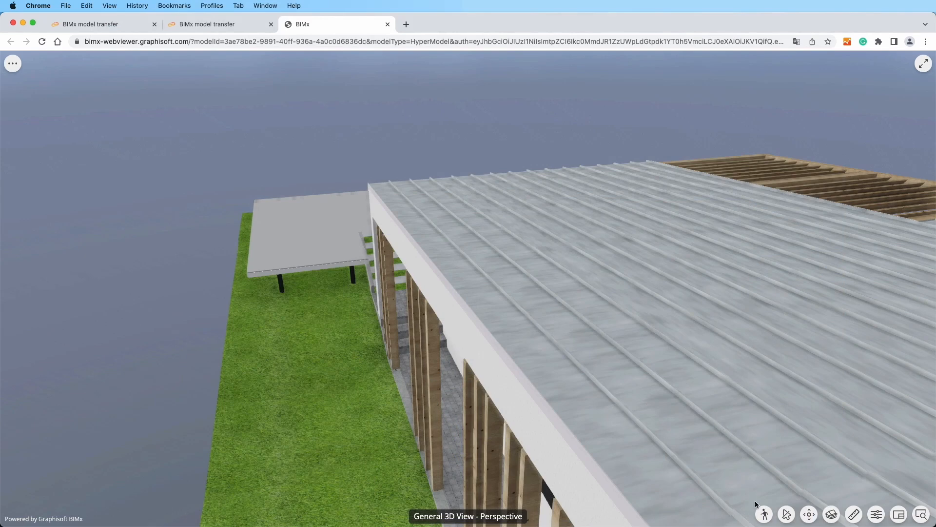
- Switch to Walk mode and look along the porch at ground level
click(764, 515)
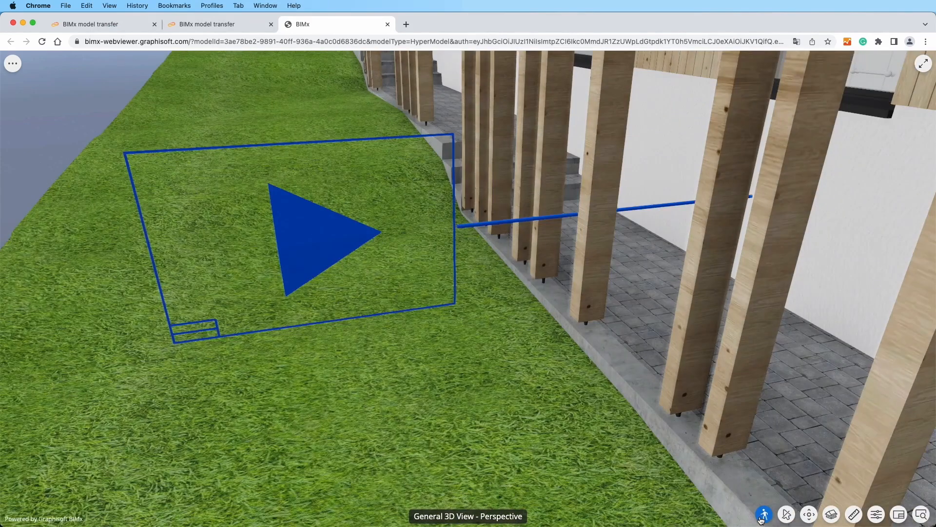
click(322, 233)
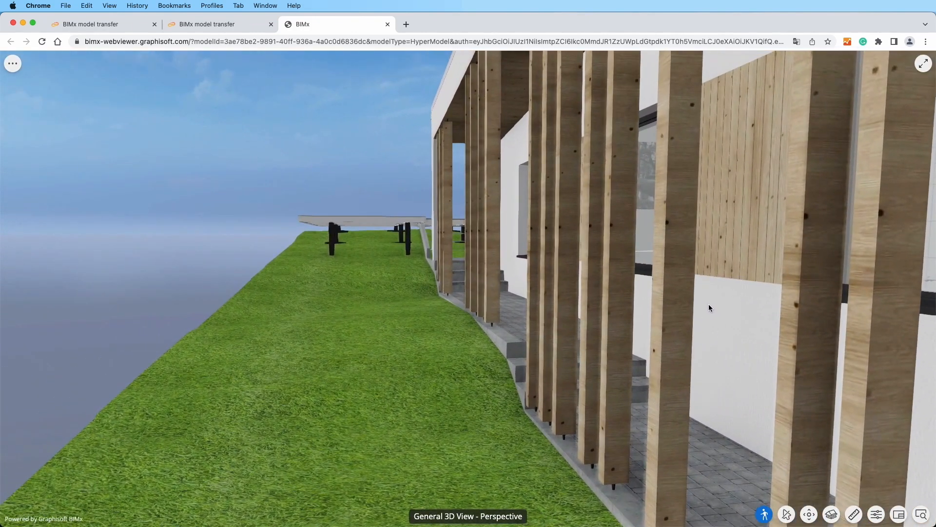
mouse_move(808, 514)
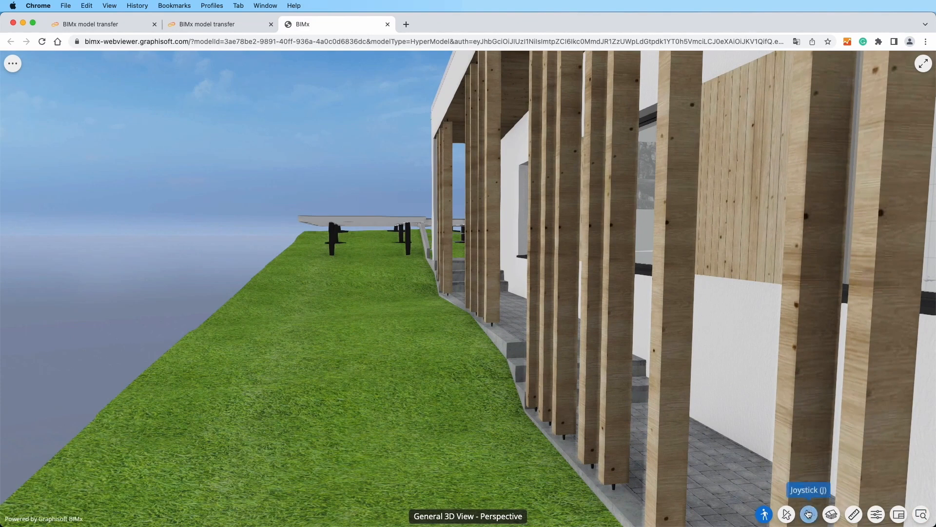
- Enable Joystick (J) navigation and push the knob forward along the timber-post walkway
click(808, 514)
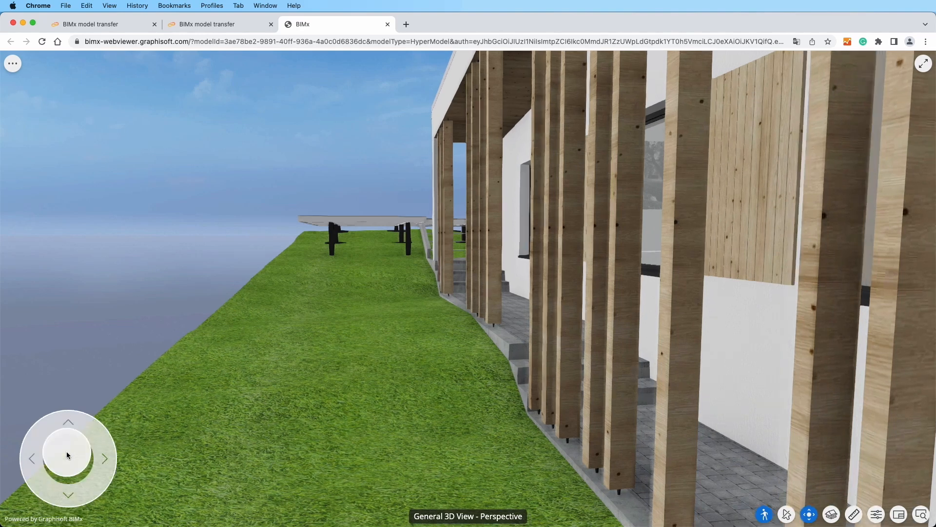
drag(67, 455, 67, 430)
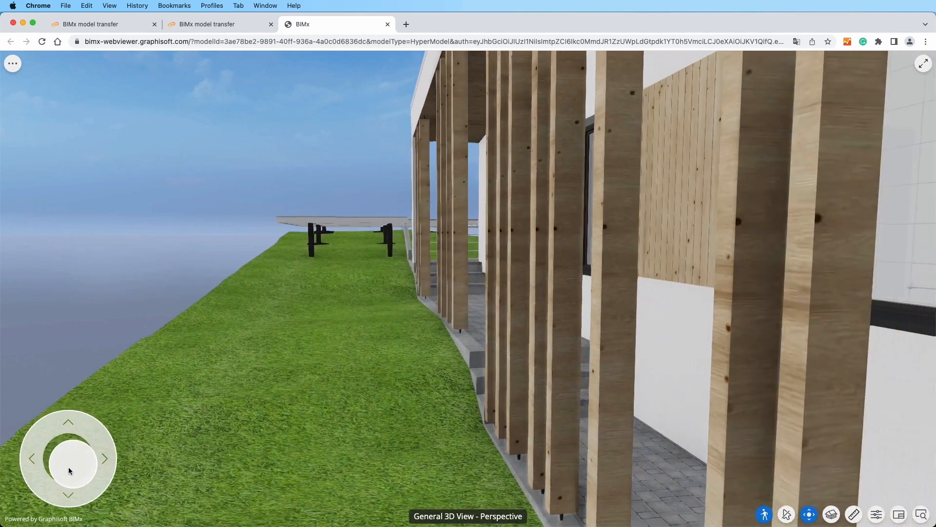